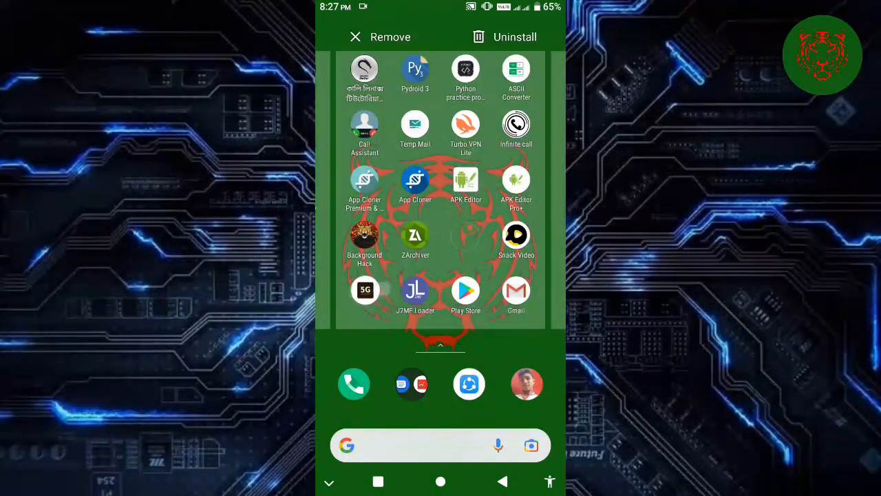
- Search Google Play Store for "5g" and pick the 5G browser suggestion
{"action": "left_click", "coordinate": [466, 289]}
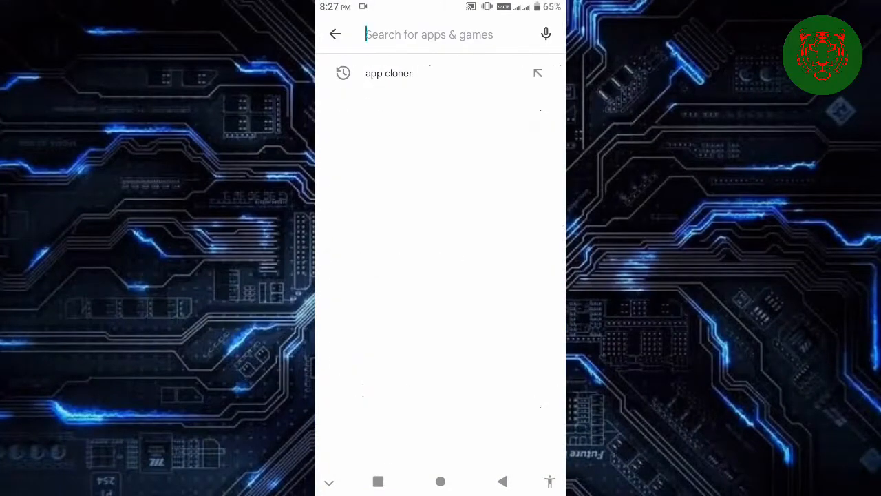
{"action": "left_click", "coordinate": [430, 35]}
{"action": "type", "text": "5"}
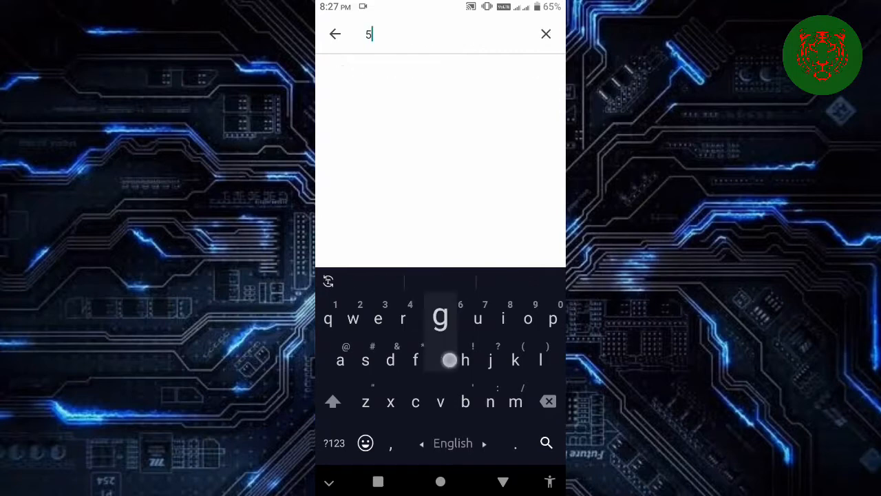
{"action": "type", "text": "g"}
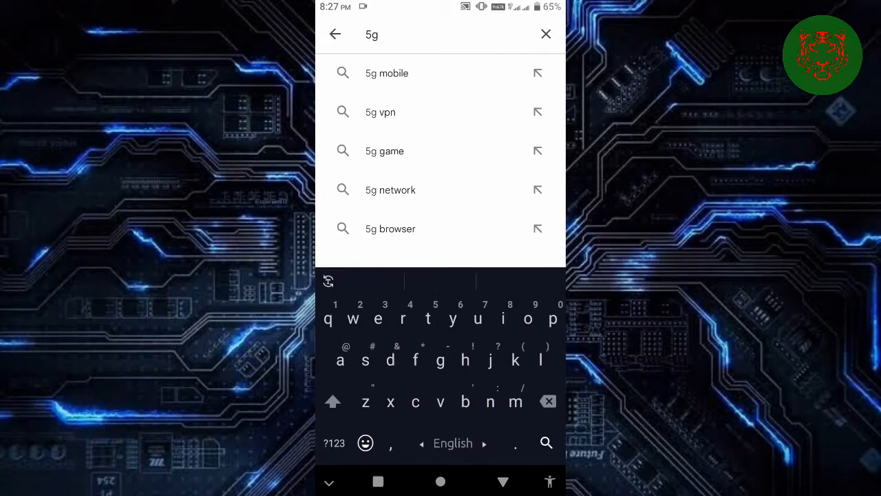
{"action": "left_click", "coordinate": [391, 229]}
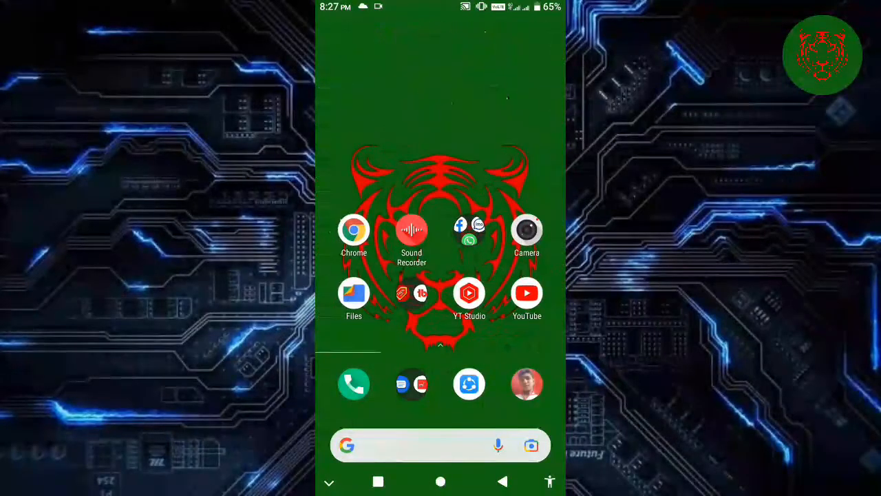
- Run a Google search for "oggy" in Chrome and look through the results
{"action": "left_click", "coordinate": [354, 229]}
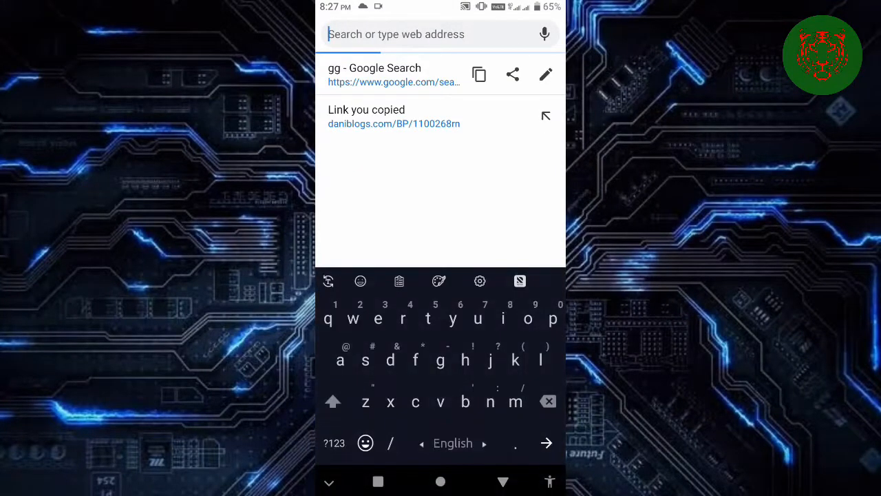
{"action": "type", "text": "oggy"}
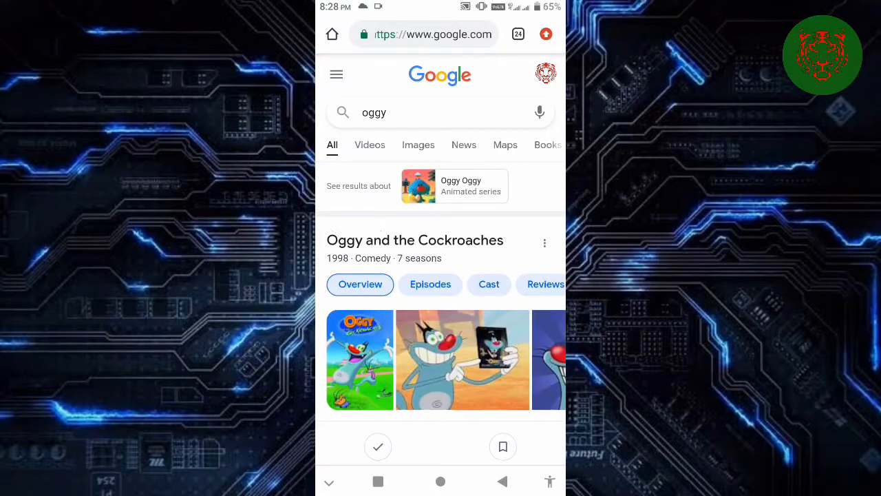
{"action": "scroll", "scroll_direction": "down", "scroll_amount": 3}
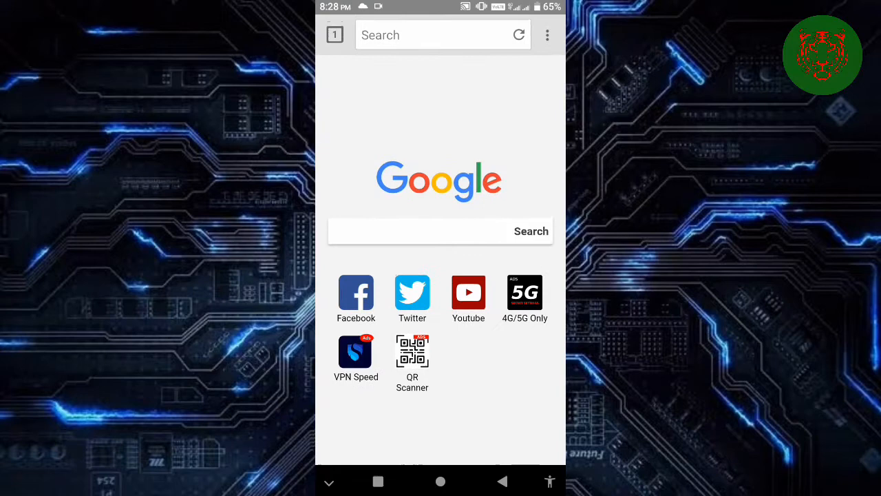
- Search "oggy" from the 5G Browser start page and open a video result
{"action": "left_click", "coordinate": [427, 35]}
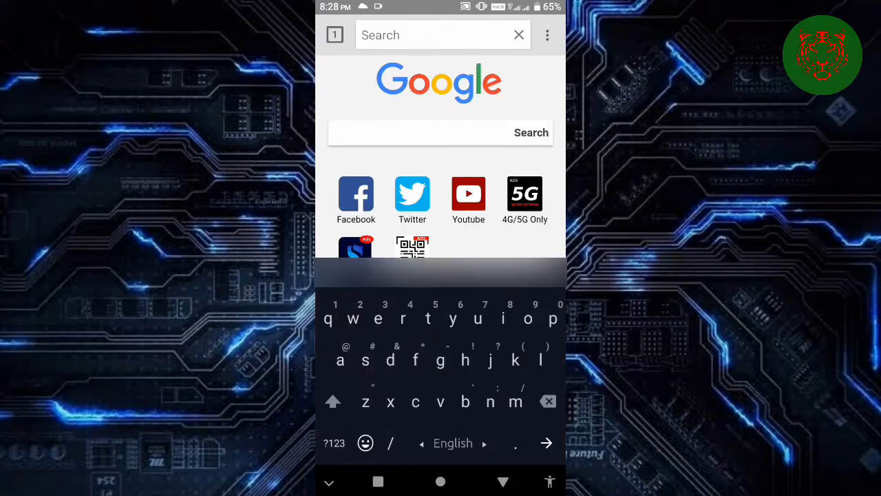
{"action": "left_click", "coordinate": [529, 318]}
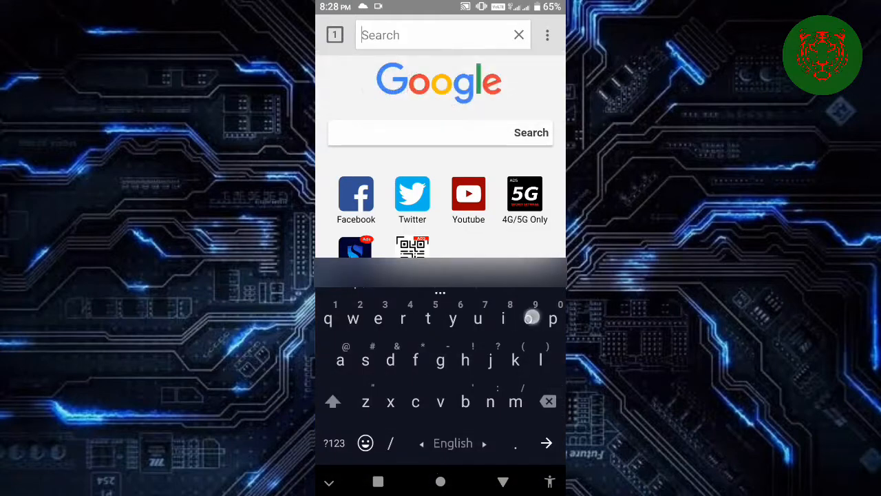
{"action": "type", "text": "oh"}
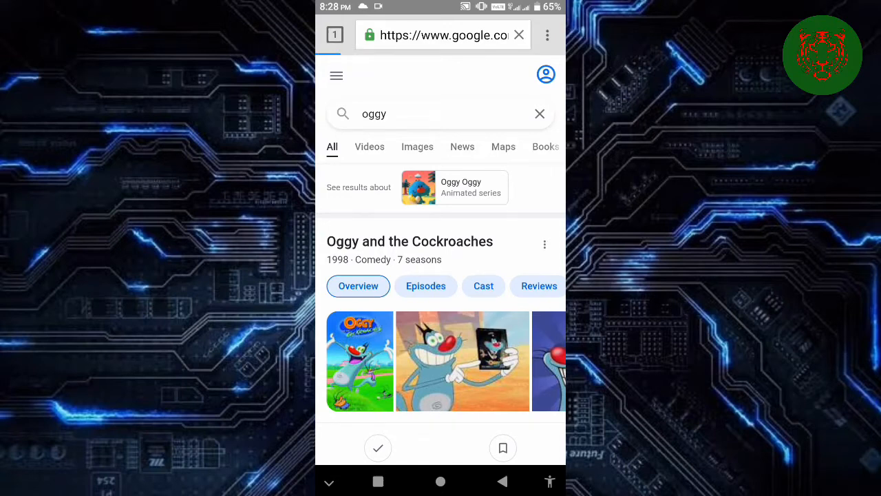
{"action": "left_click", "coordinate": [369, 146]}
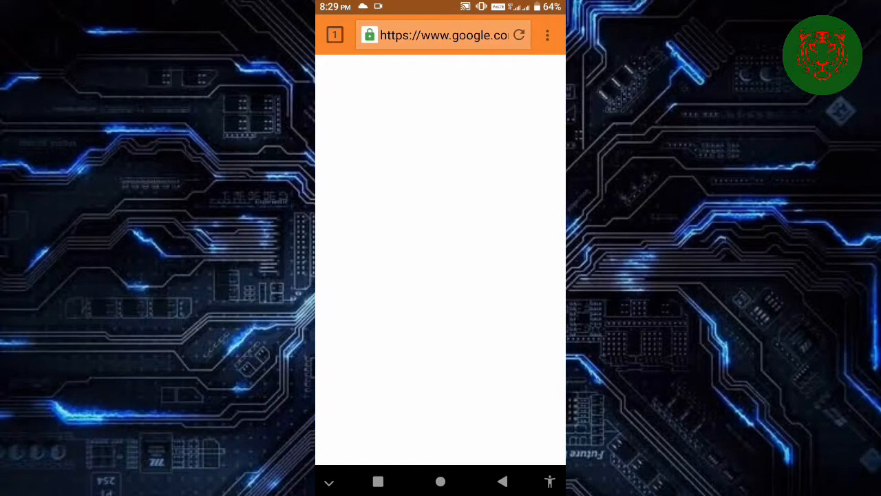
- Enter "tom and jerry" in the 5G Browser address bar to get Google results
{"action": "left_click", "coordinate": [441, 36]}
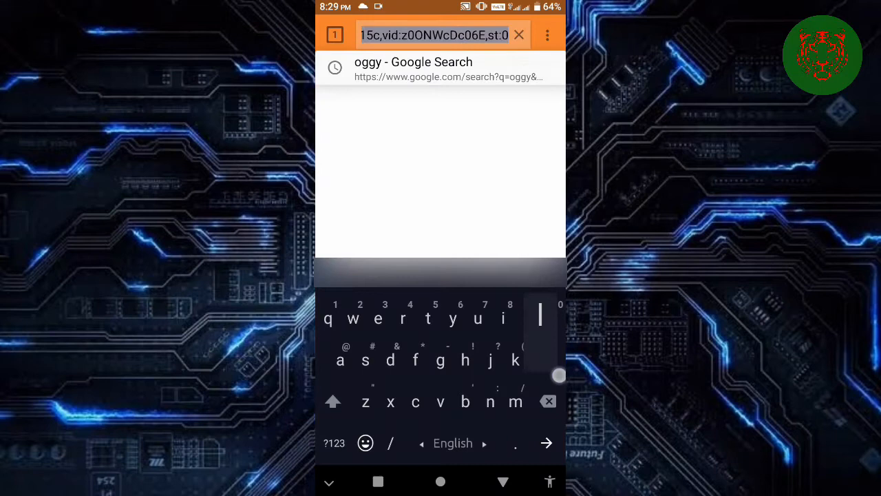
{"action": "type", "text": "t"}
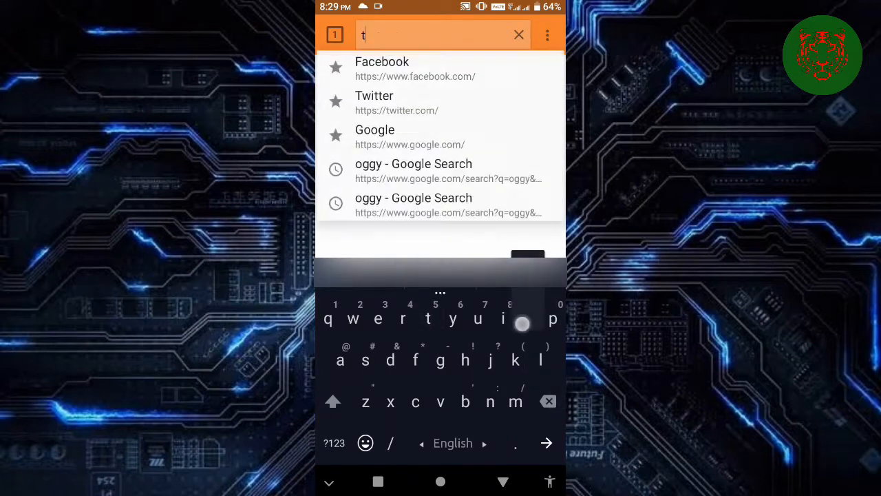
{"action": "type", "text": "om a"}
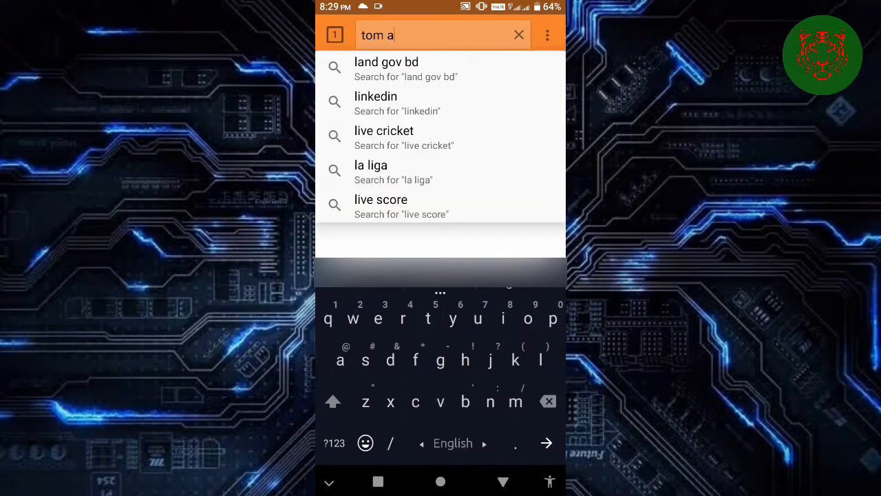
{"action": "type", "text": "nd jerry"}
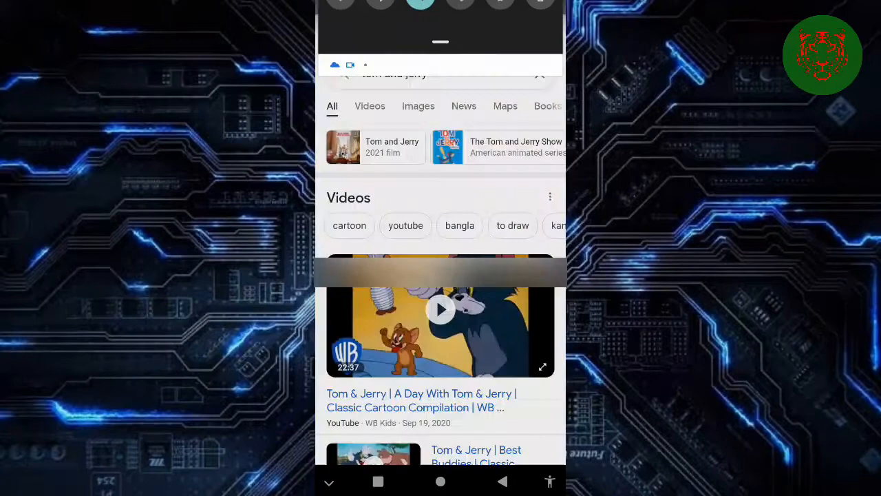
- Scroll through the Tom & Jerry video results, then bring up the phone's app drawer
{"action": "scroll", "scroll_direction": "down", "scroll_amount": 3}
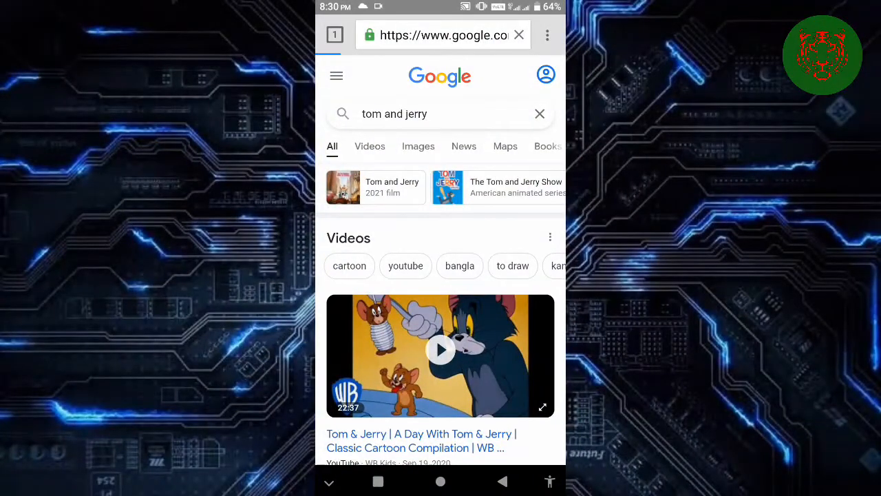
{"action": "scroll", "scroll_direction": "down", "scroll_amount": 3}
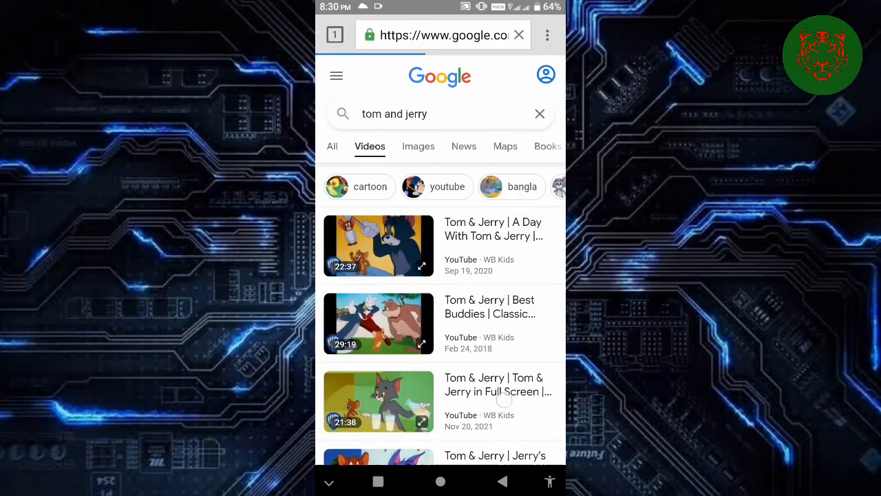
{"action": "scroll", "scroll_direction": "down", "scroll_amount": 3}
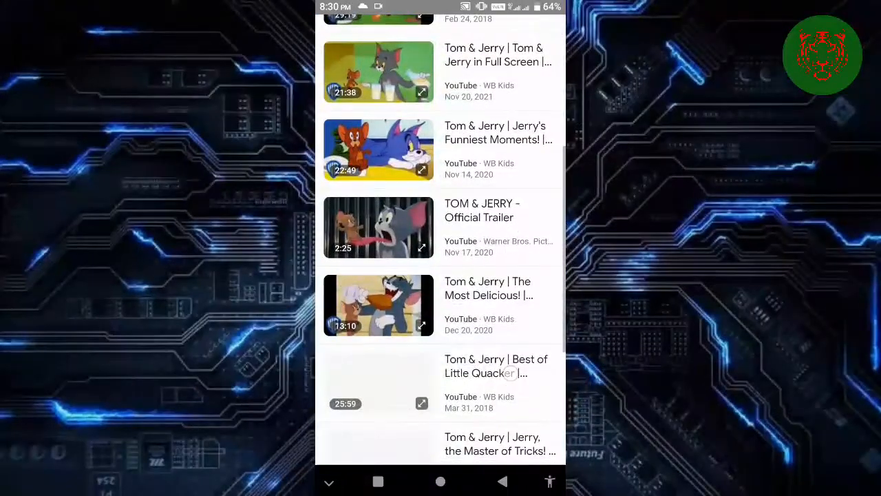
{"action": "scroll", "scroll_direction": "down", "scroll_amount": 3}
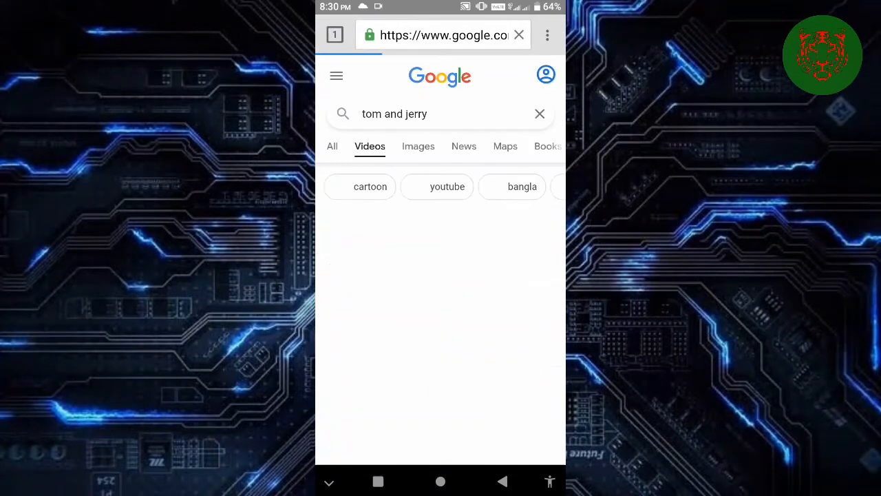
{"action": "scroll", "scroll_direction": "down", "scroll_amount": 3}
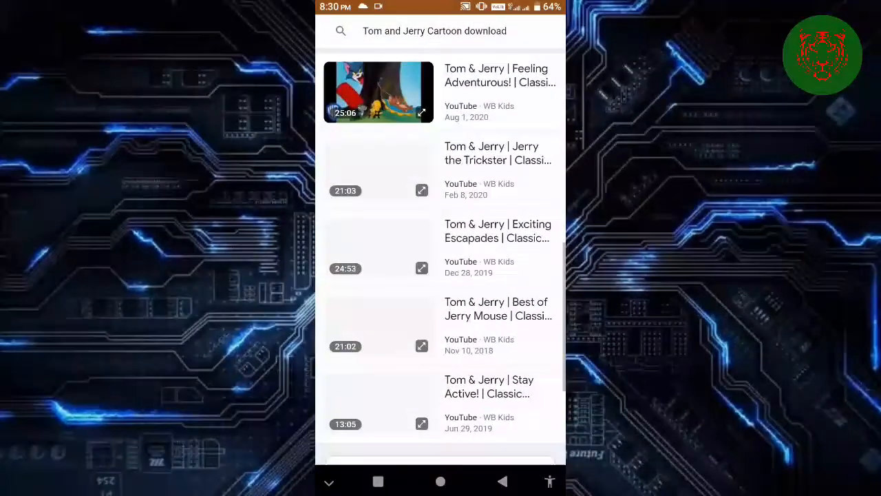
{"action": "scroll", "scroll_direction": "down", "scroll_amount": 3}
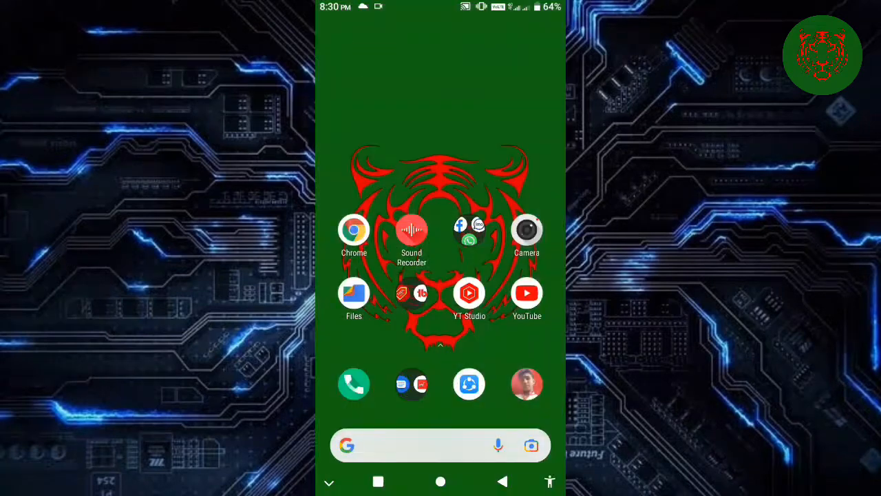
{"action": "scroll", "scroll_direction": "left", "scroll_amount": 3}
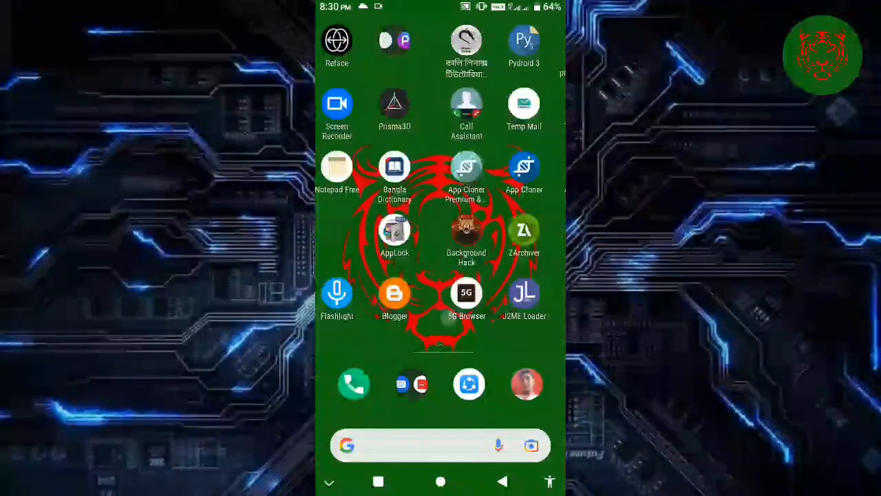
{"action": "scroll", "scroll_direction": "down", "scroll_amount": 3}
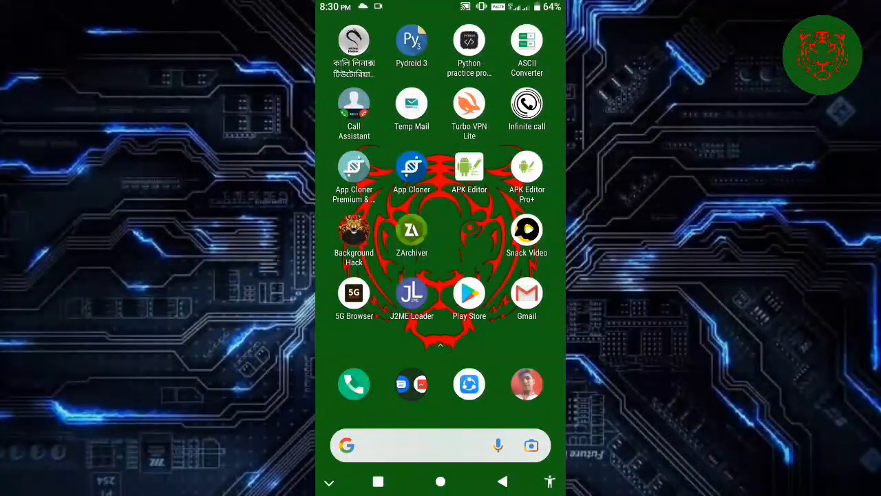